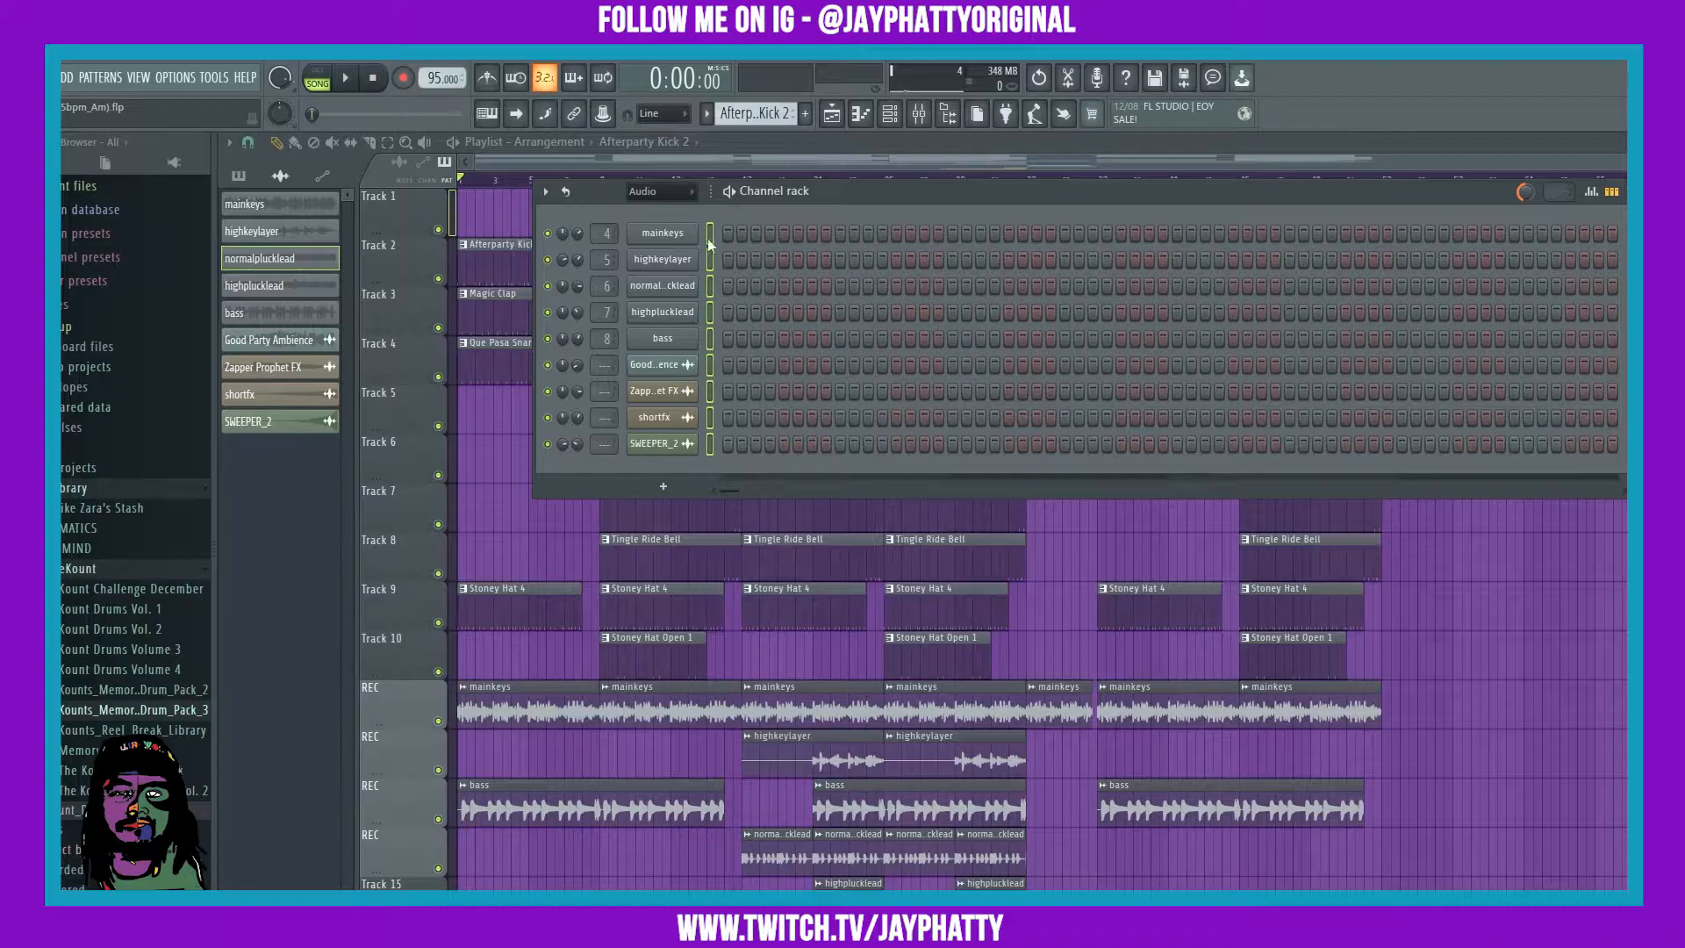
Step: Close the Channel rack window to reveal the Playlist arrangement
{"action": "left_click", "coordinate": [544, 190]}
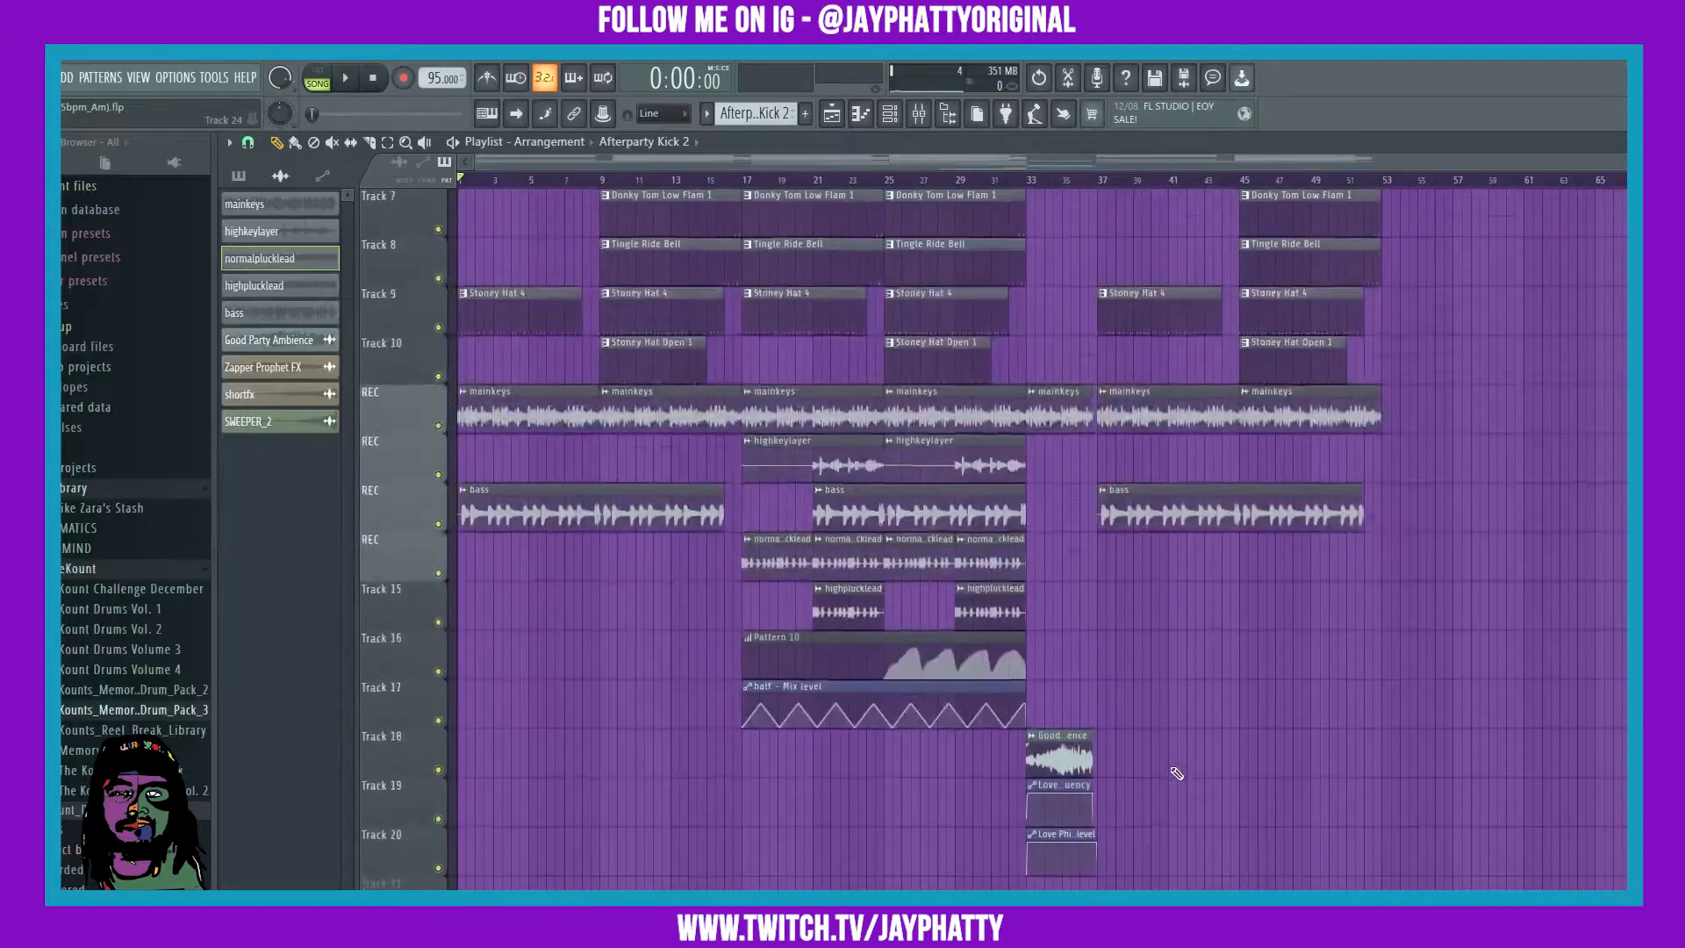
Step: Scroll the Playlist and open the track header context menu for the selected tracks
{"action": "scroll", "scroll_direction": "down", "scroll_amount": 3}
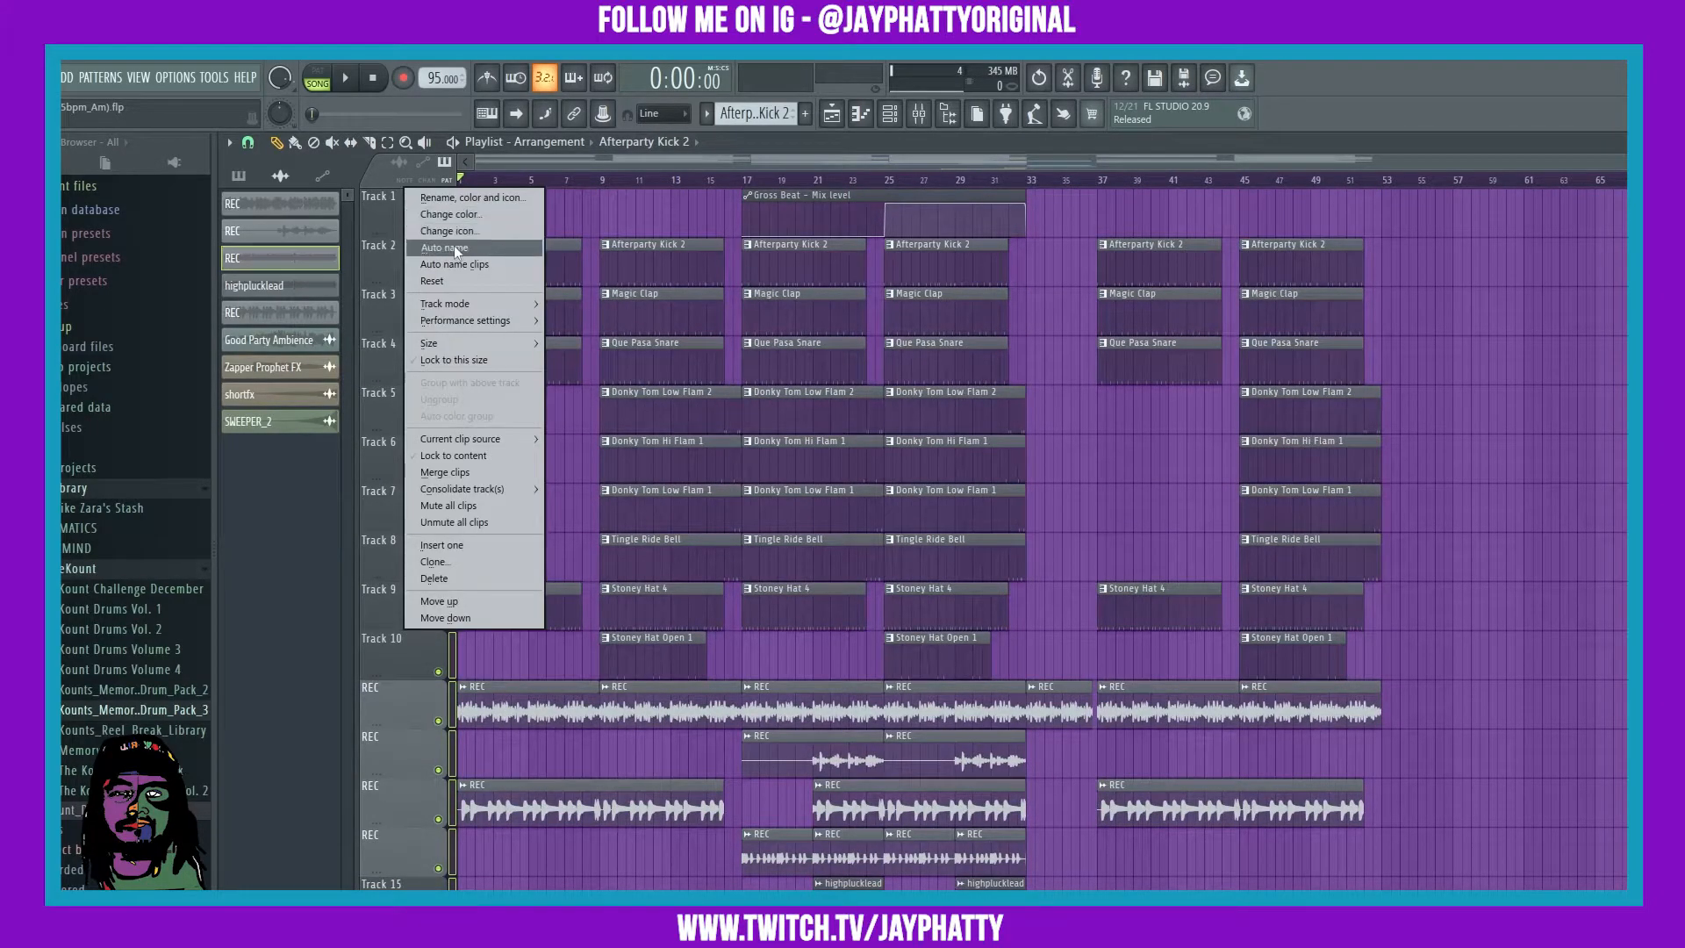
{"action": "left_click", "coordinate": [444, 248]}
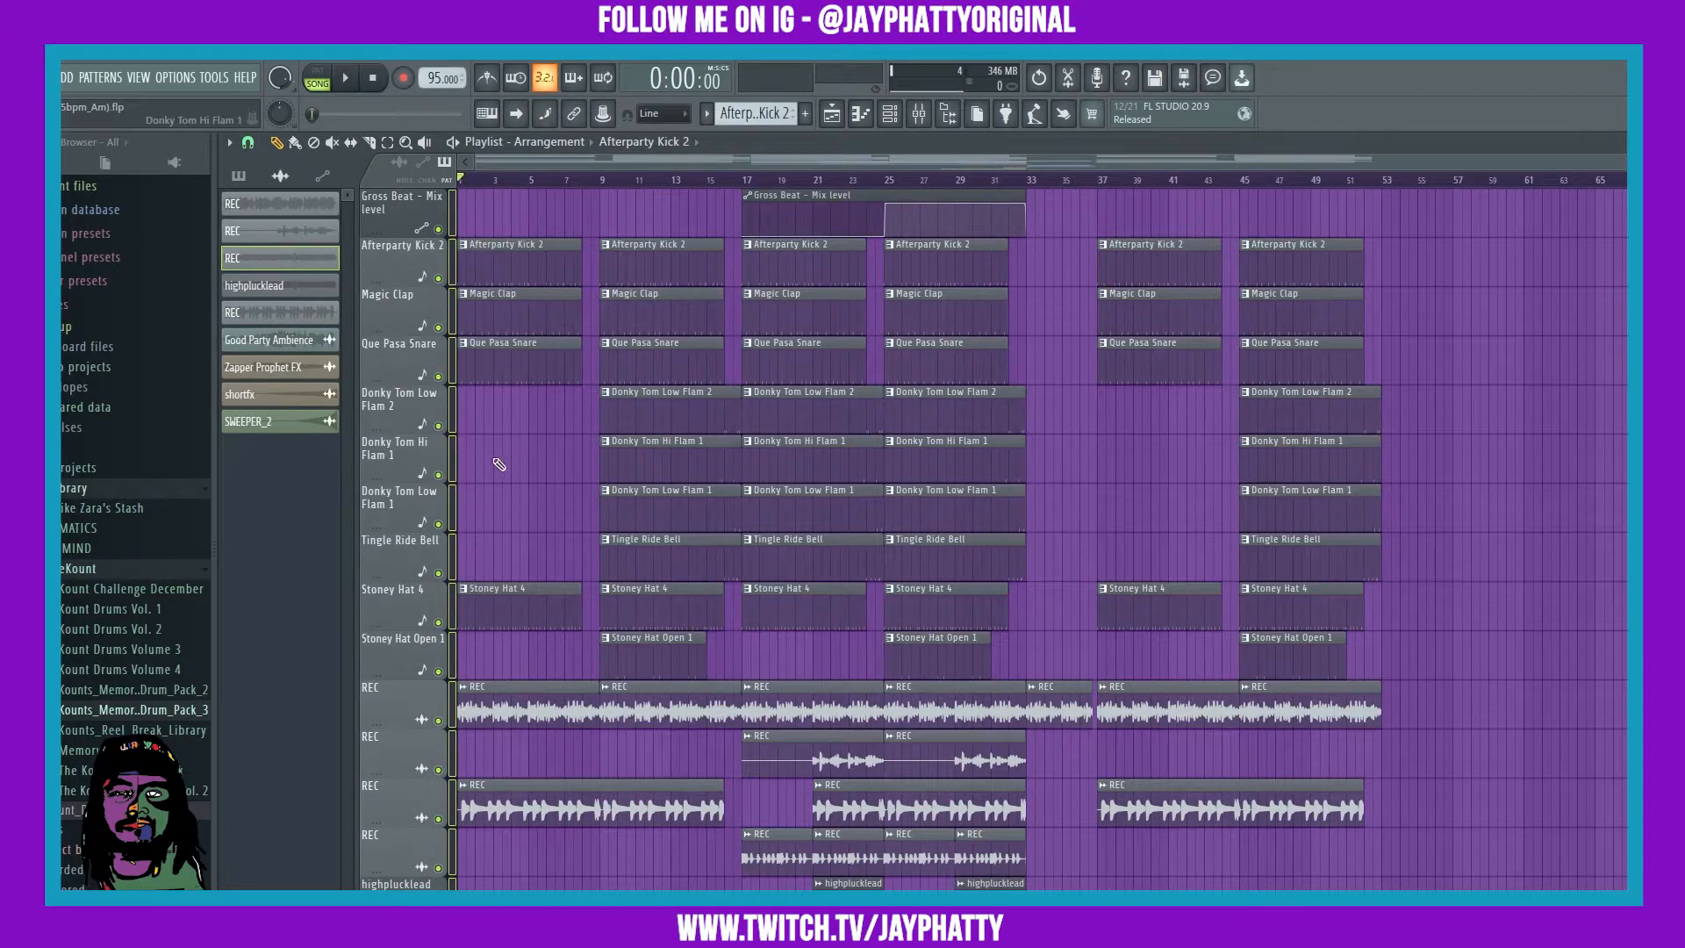
Step: Scroll down the Playlist to check auto-named tracks like Gross Beat – Mix level and highpluckload
{"action": "scroll", "scroll_direction": "down", "scroll_amount": 3}
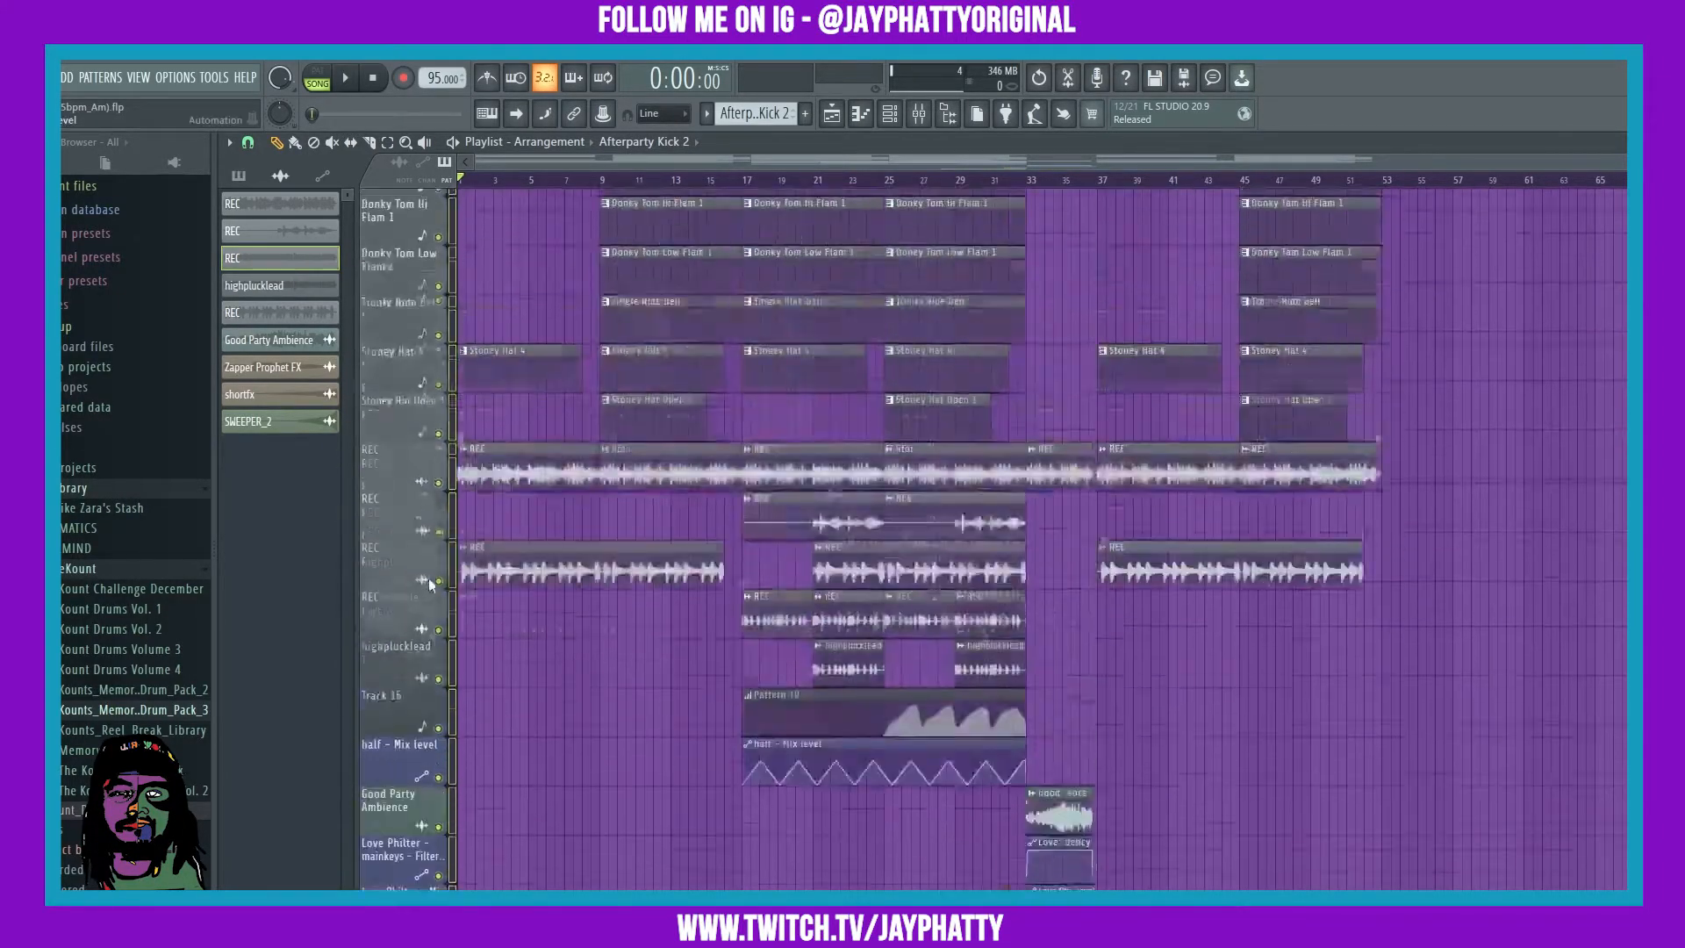
{"action": "scroll", "scroll_direction": "down", "scroll_amount": 3}
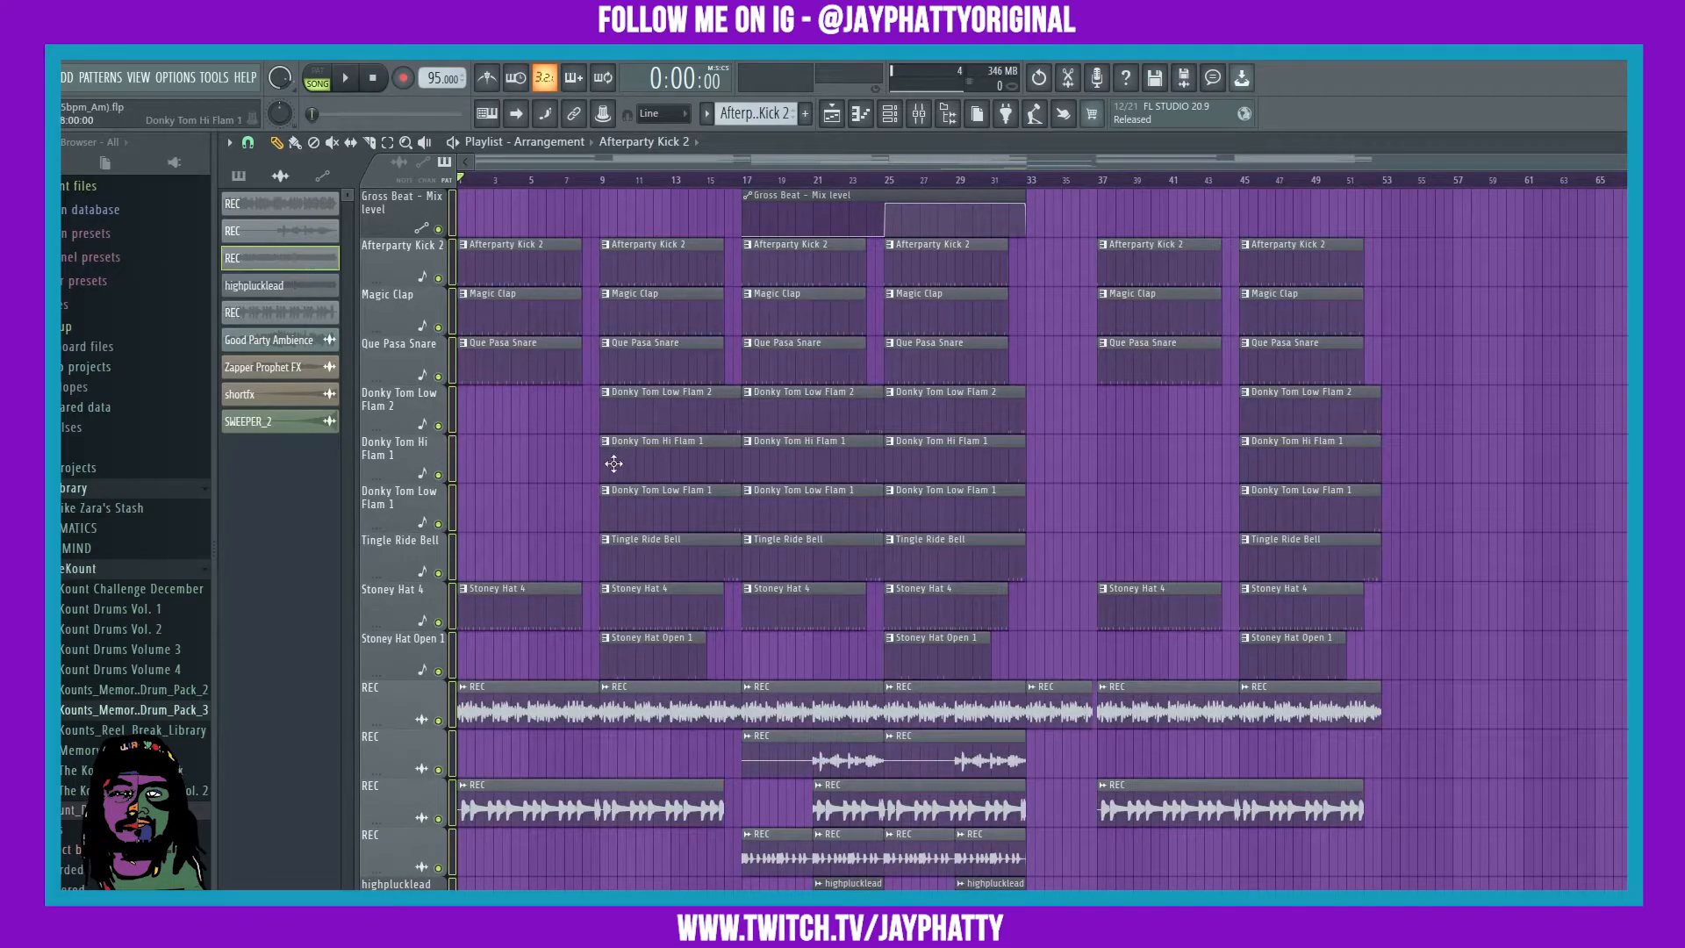
{"action": "mouse_move", "coordinate": [556, 422]}
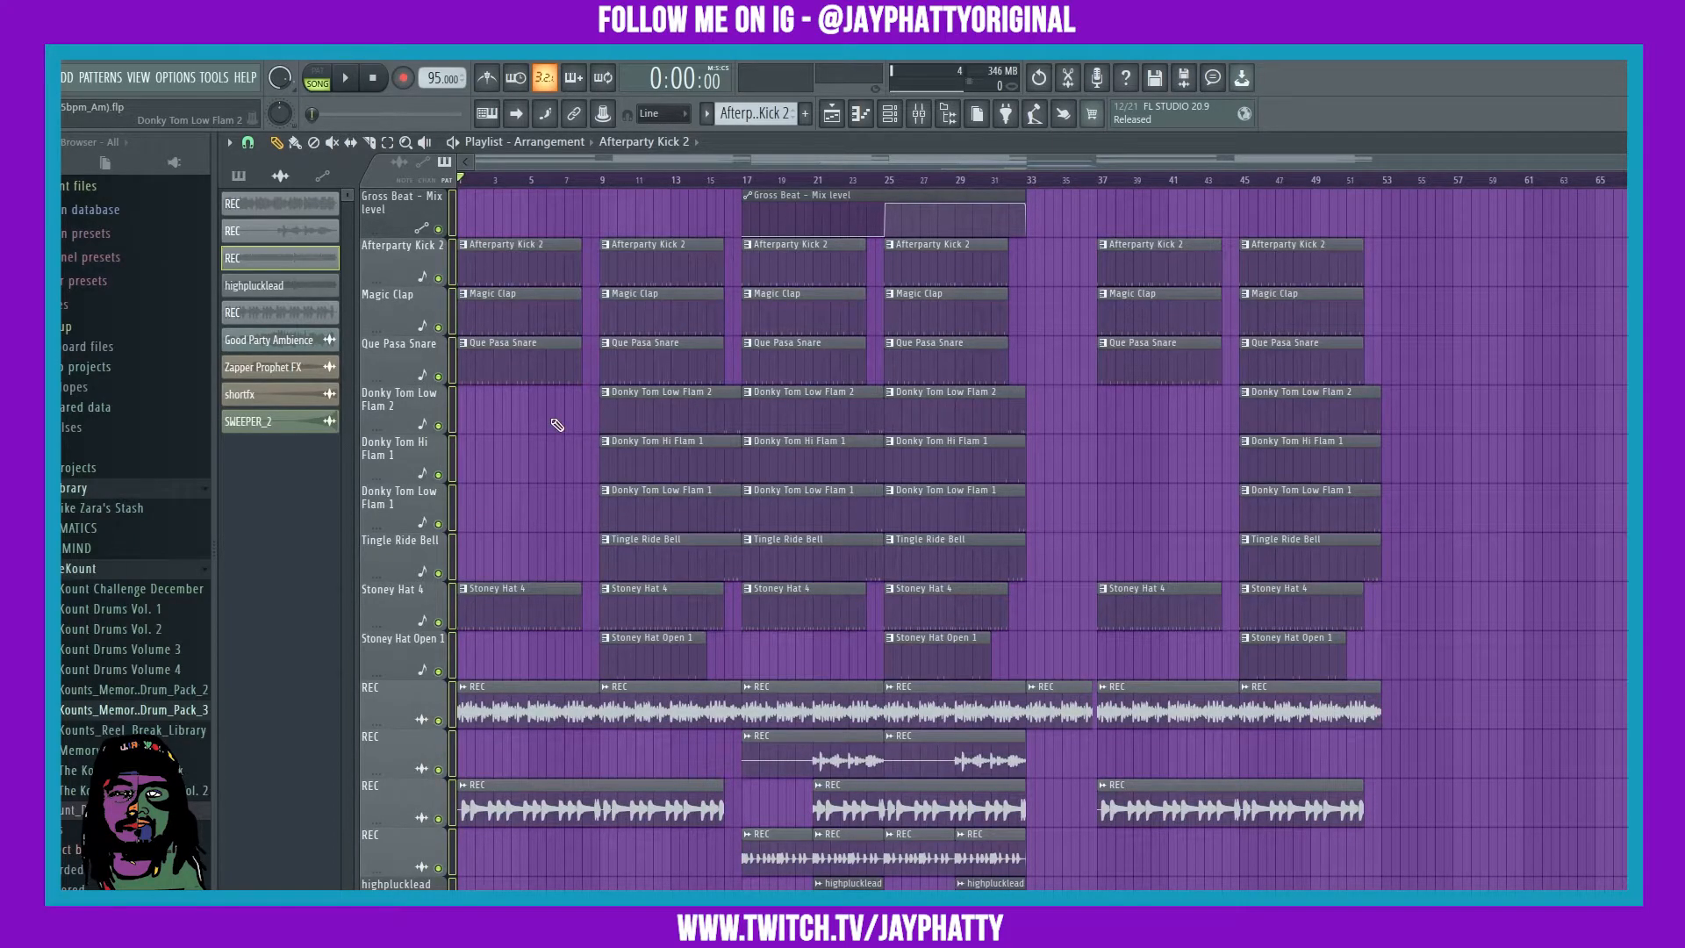